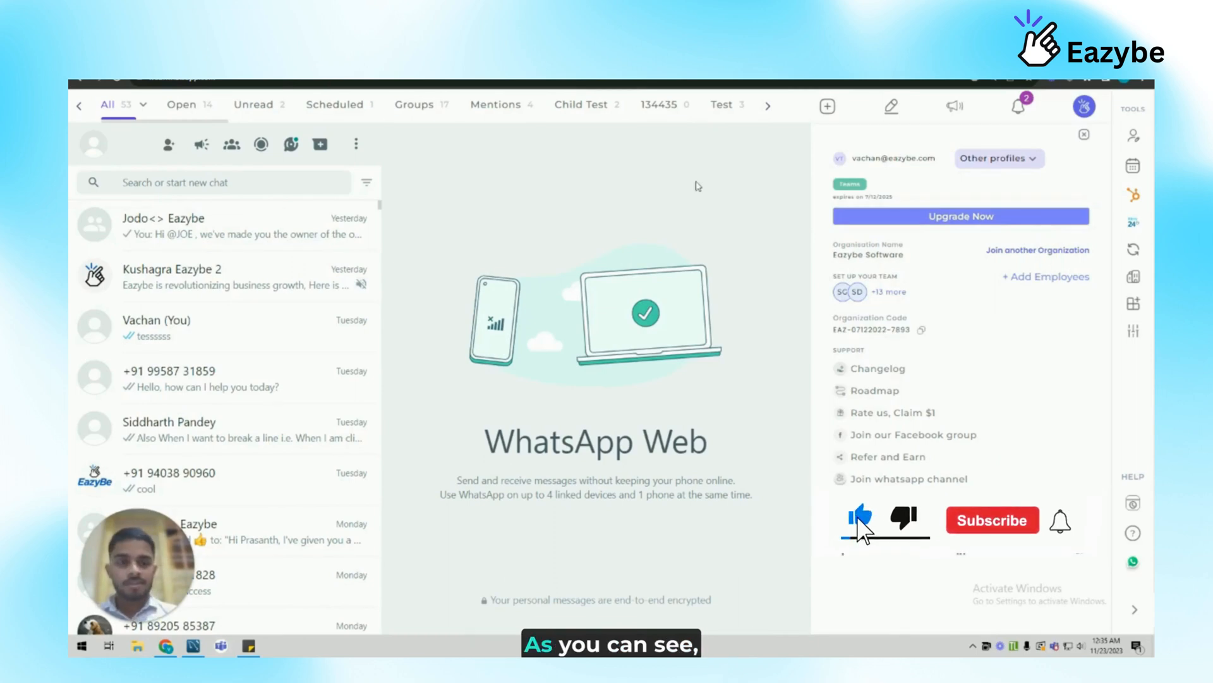
Connect Zoho CRM from Eazybe integrations, reaching the Zoho authorization page.
click(993, 519)
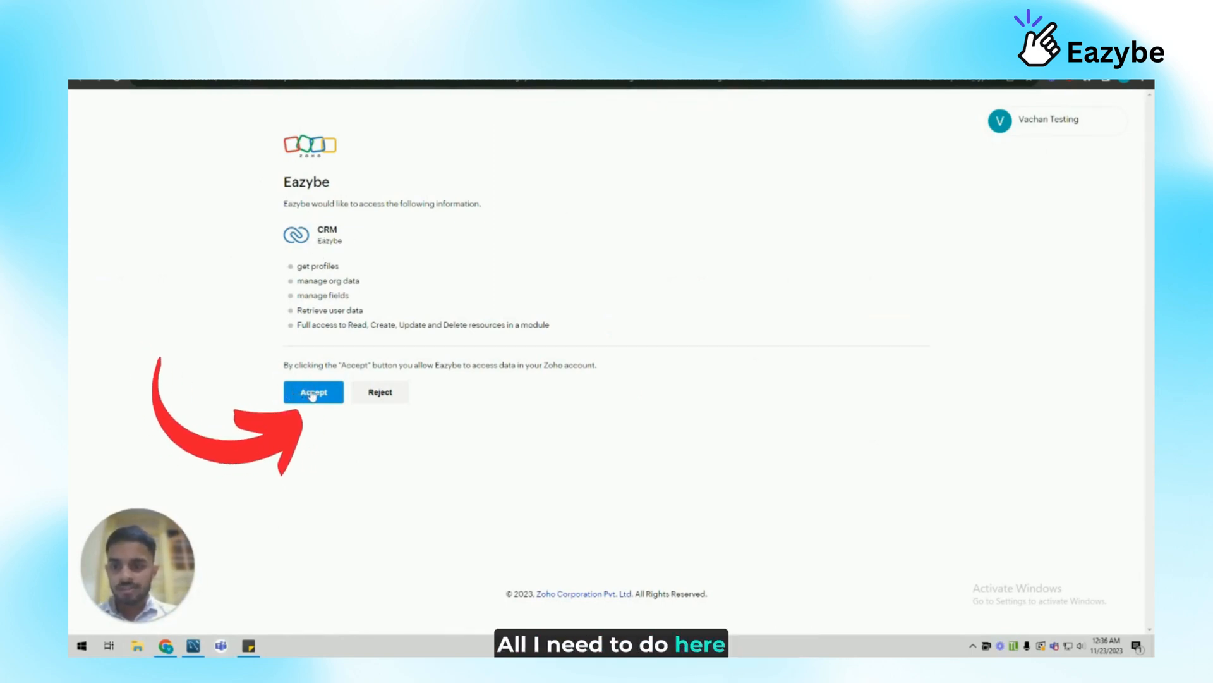
Accept Eazybe's access in Zoho Accounts and return to WhatsApp with Zoho connected.
click(312, 392)
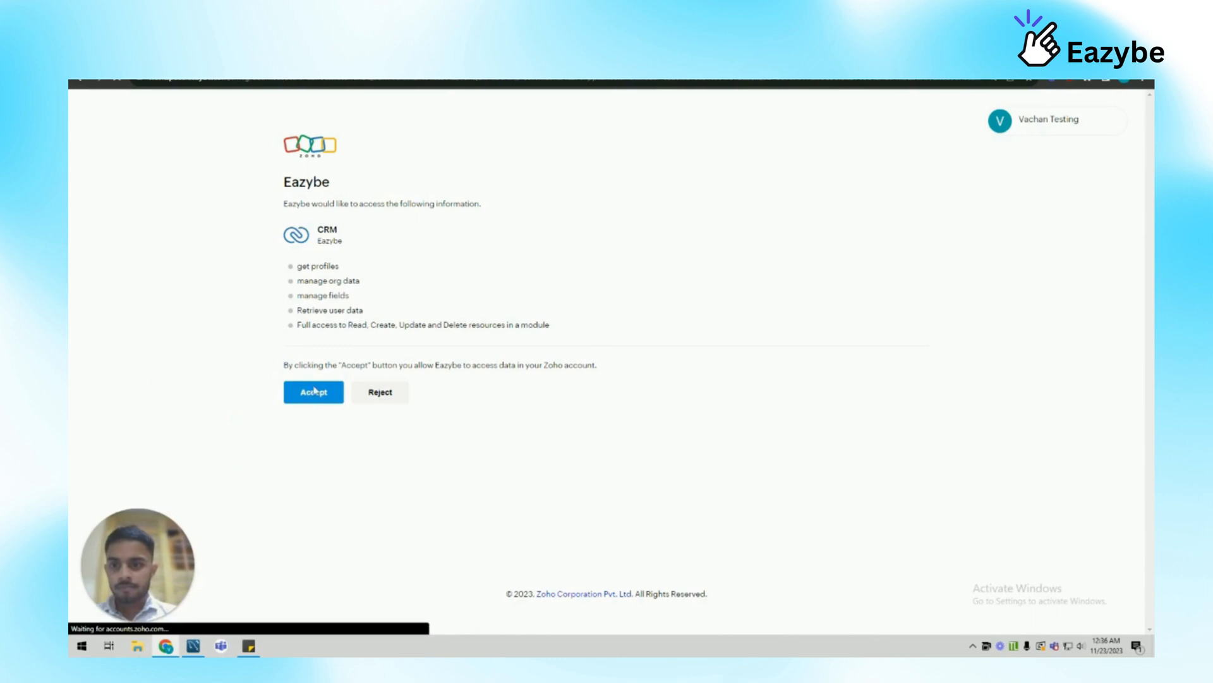
click(313, 392)
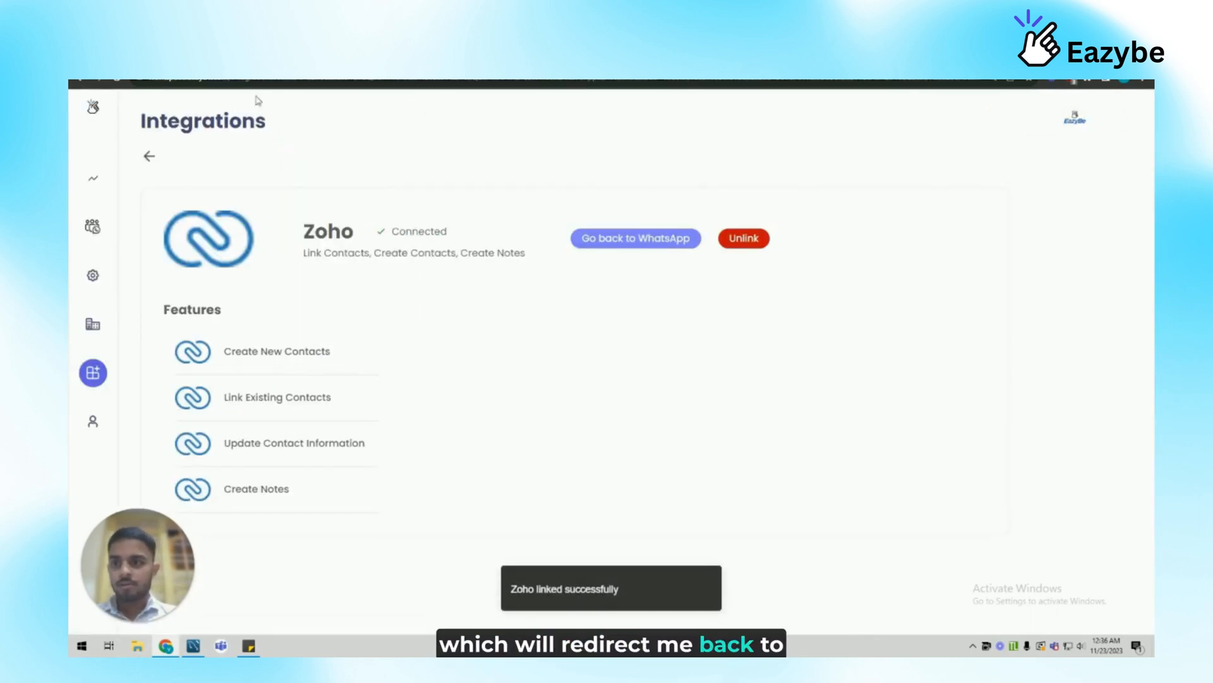
click(635, 237)
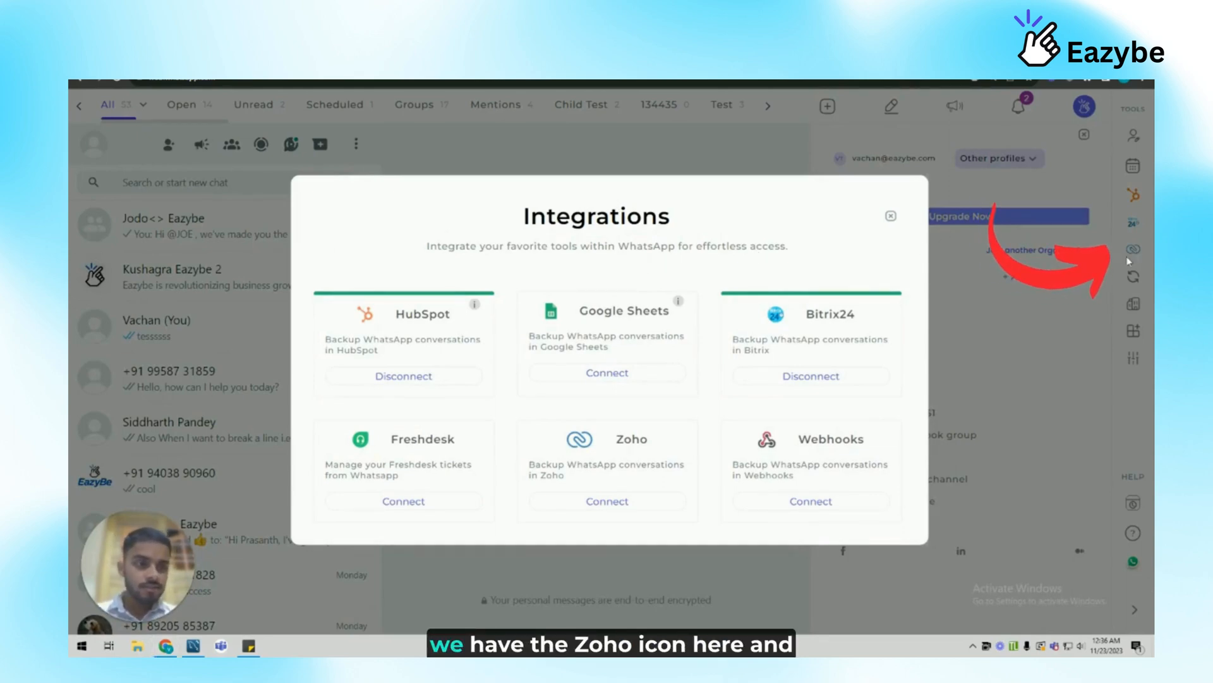
Close the Integrations modal and profile panel, then open the Vachan (You) self-chat.
click(889, 215)
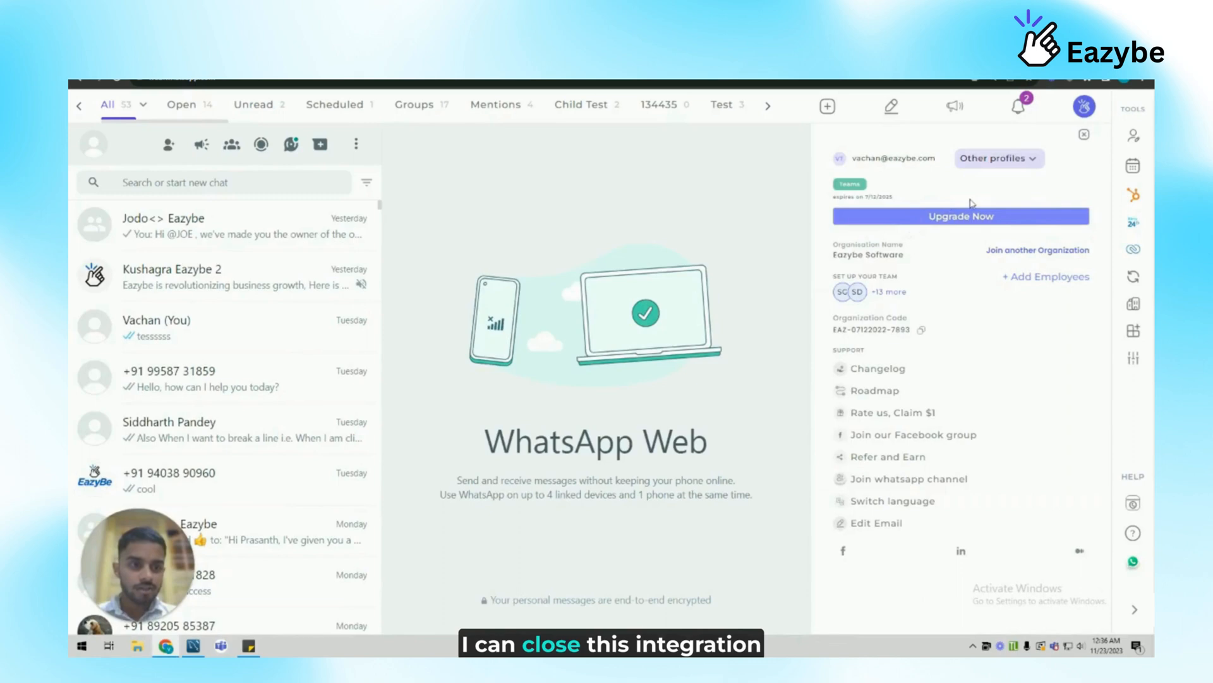
click(1084, 133)
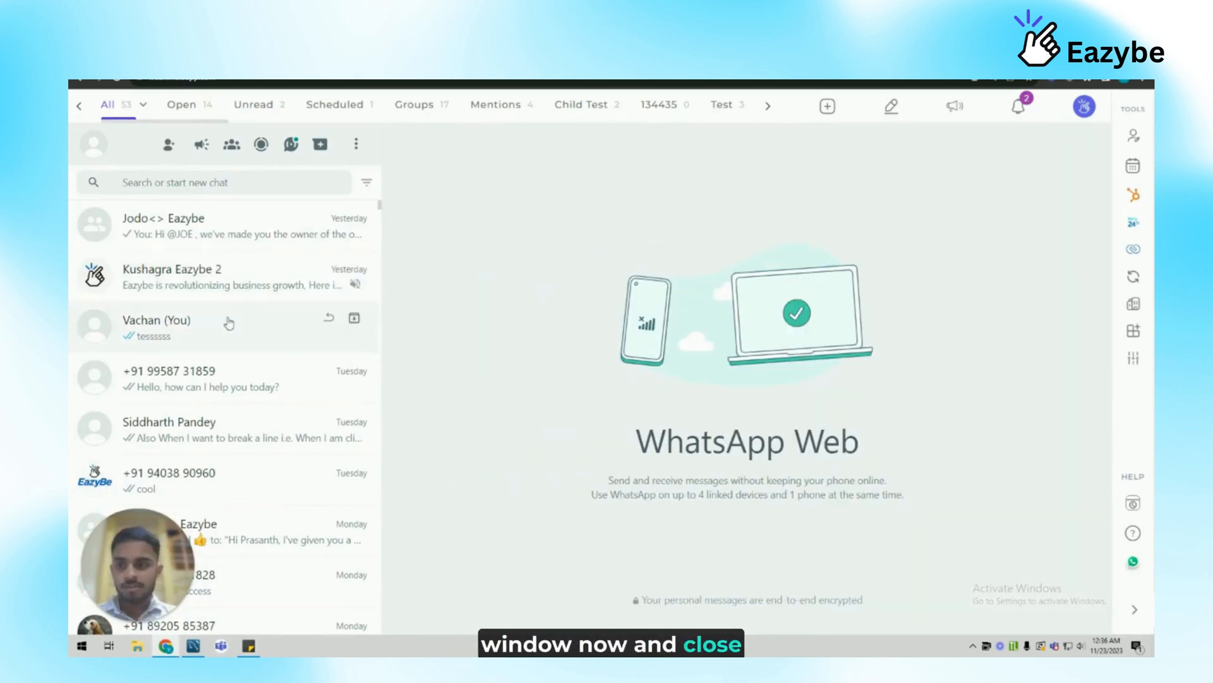
click(156, 320)
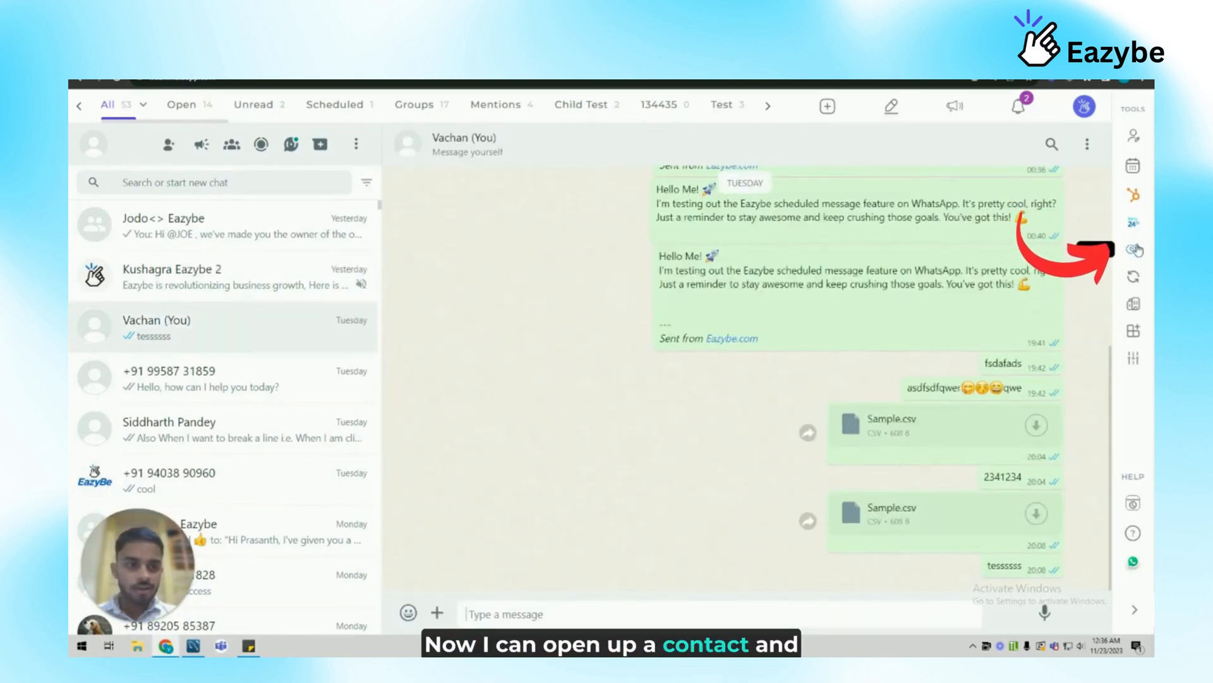
Save the self-chat's Zoho Lead Profile details and show the lead's Notes.
click(1133, 250)
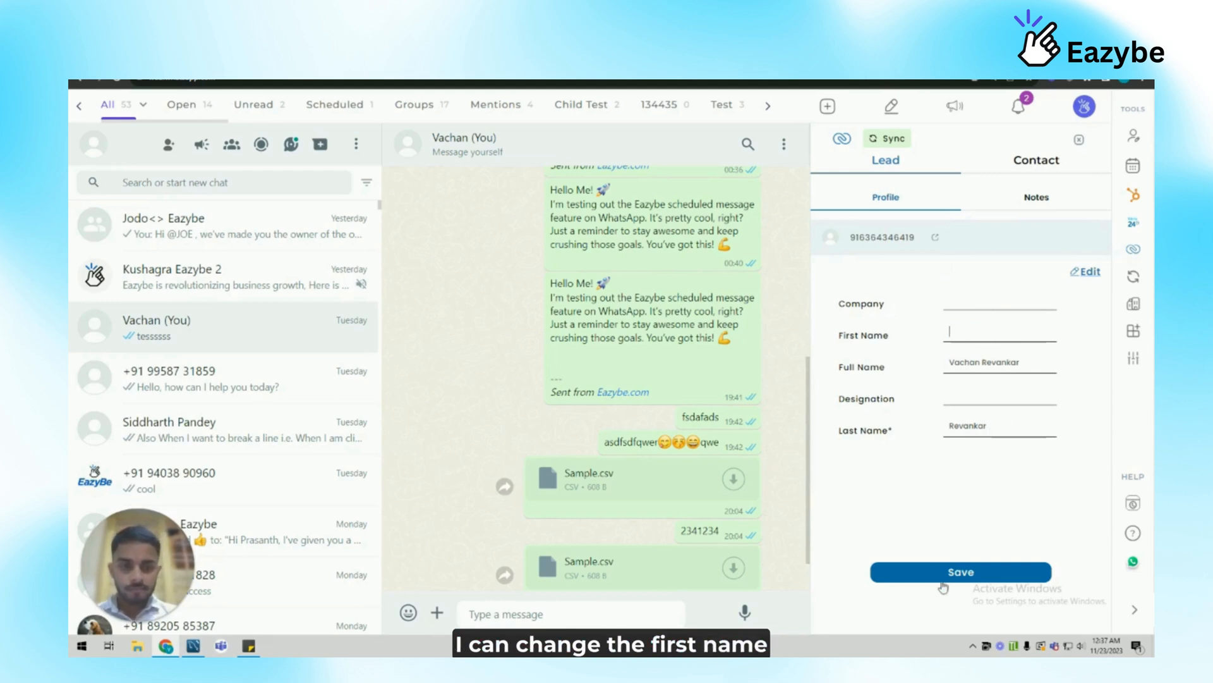
click(960, 572)
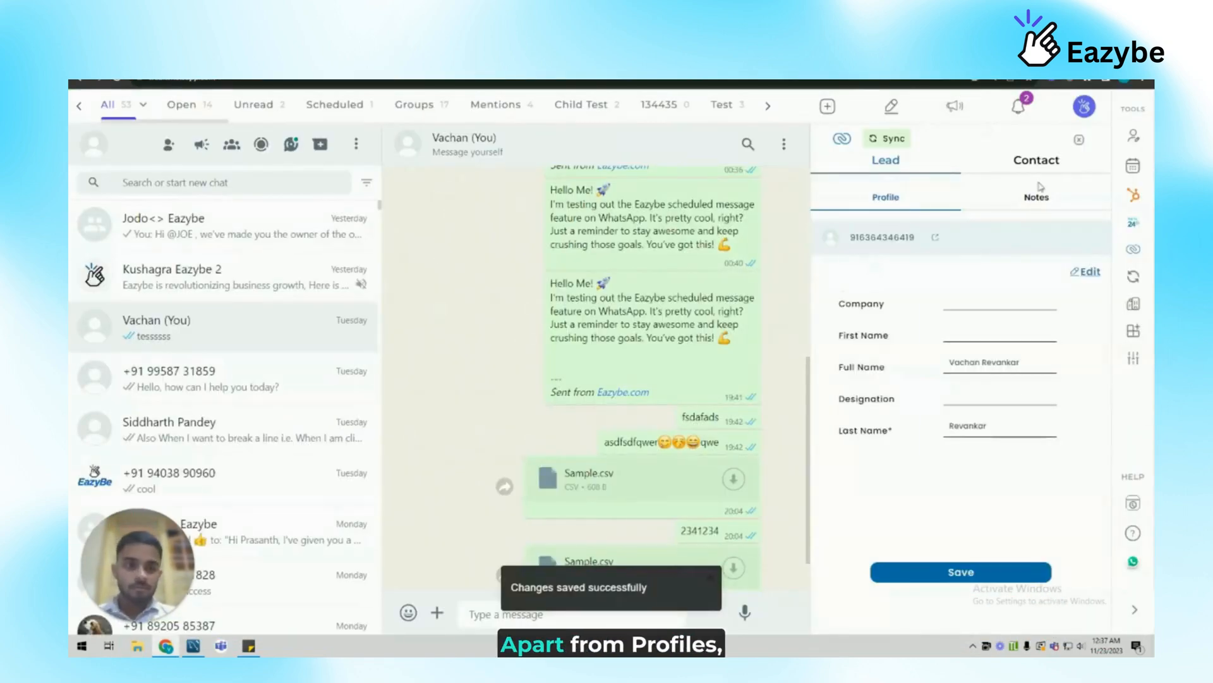
click(1037, 197)
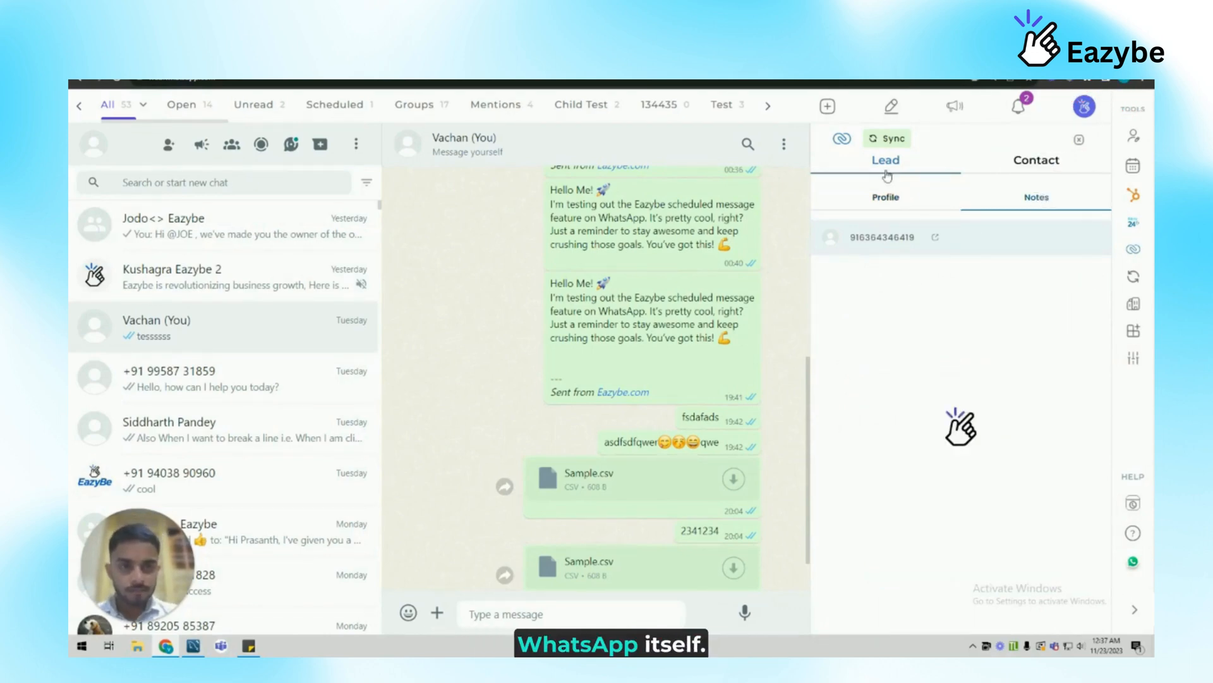
Scroll through the lead's notes and switch to the Zoho Contact record.
click(1035, 198)
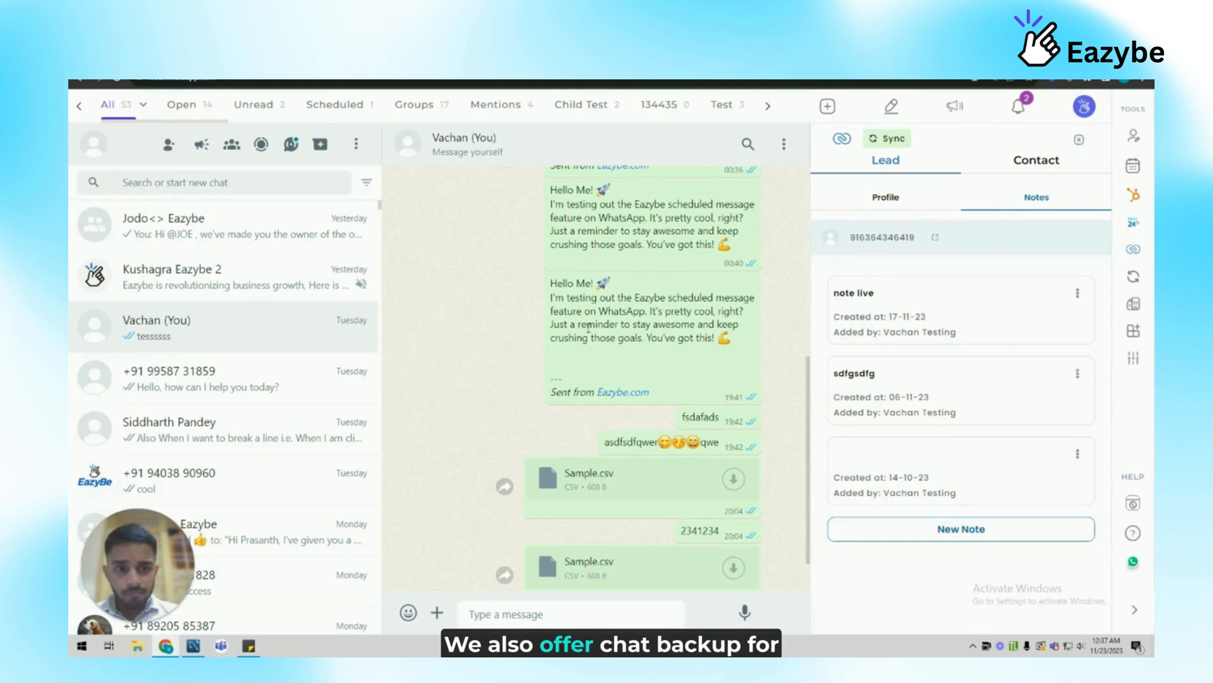
scroll(down, 3)
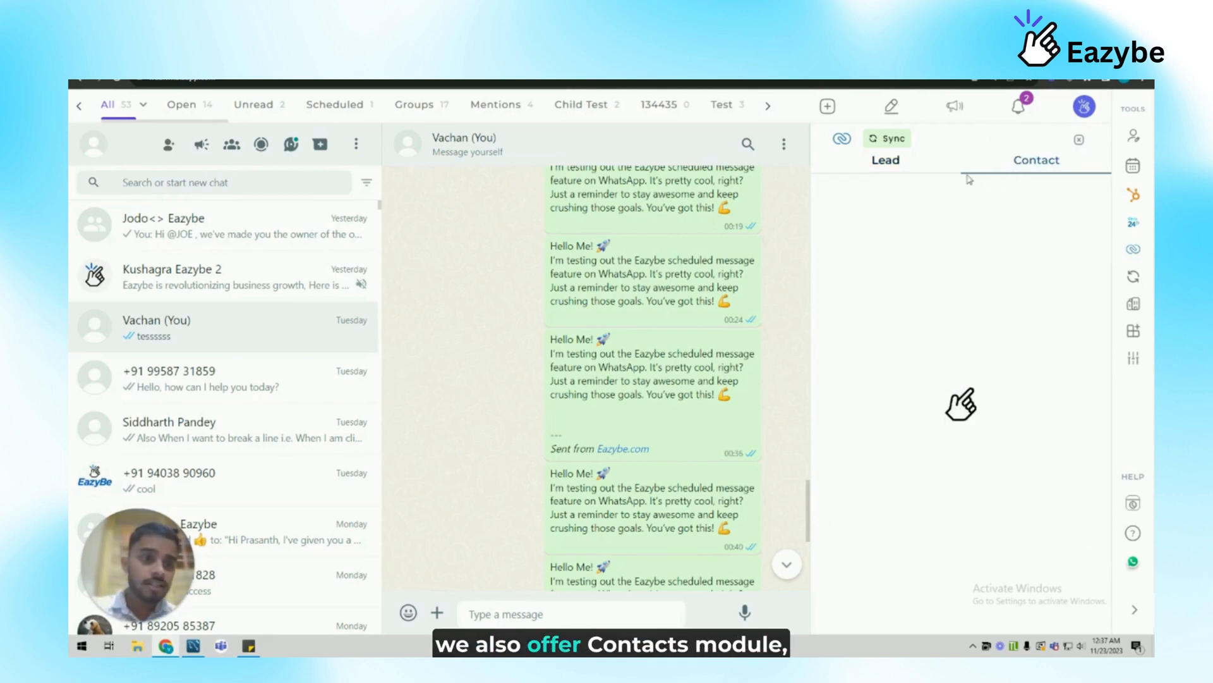
click(1036, 160)
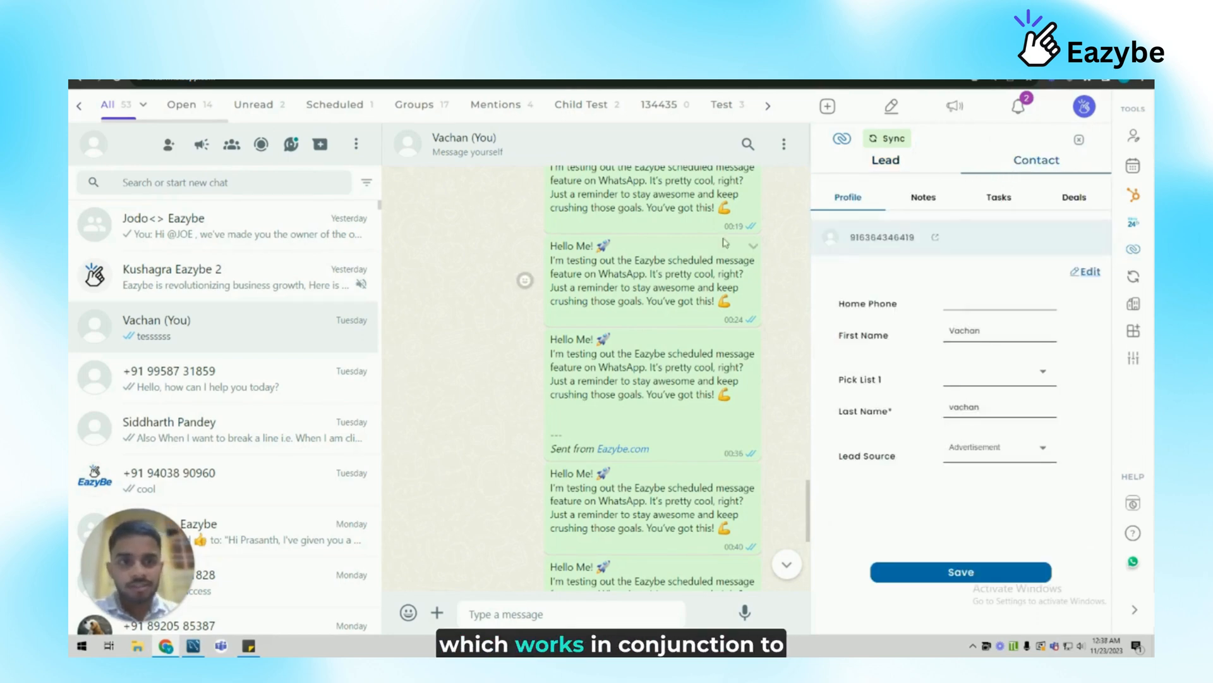
mouse_move(896, 202)
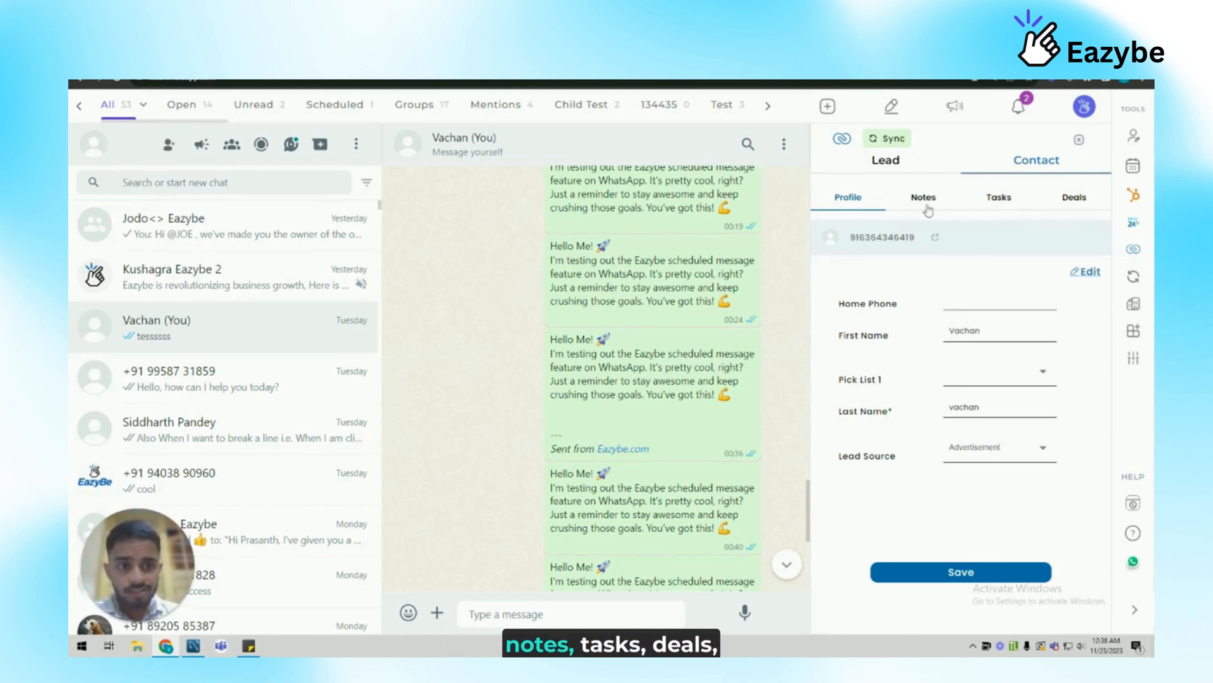
Review the contact's Tasks and Deals, starting a new deal's amount entry.
click(997, 197)
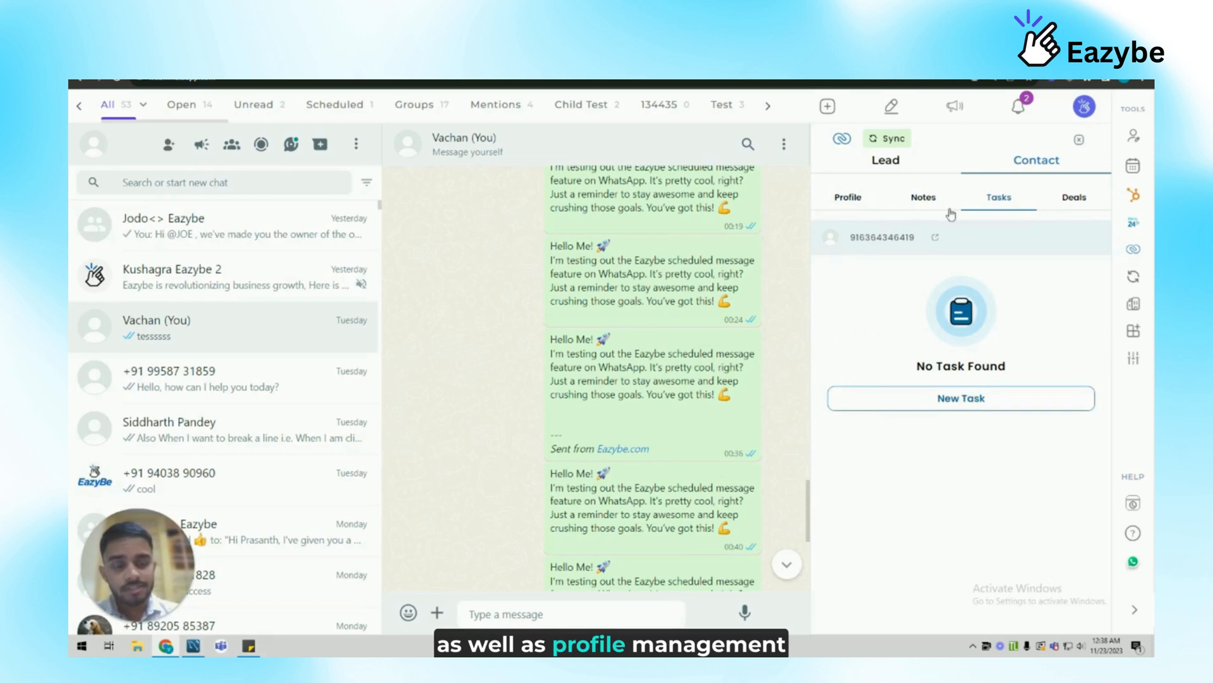
click(1073, 198)
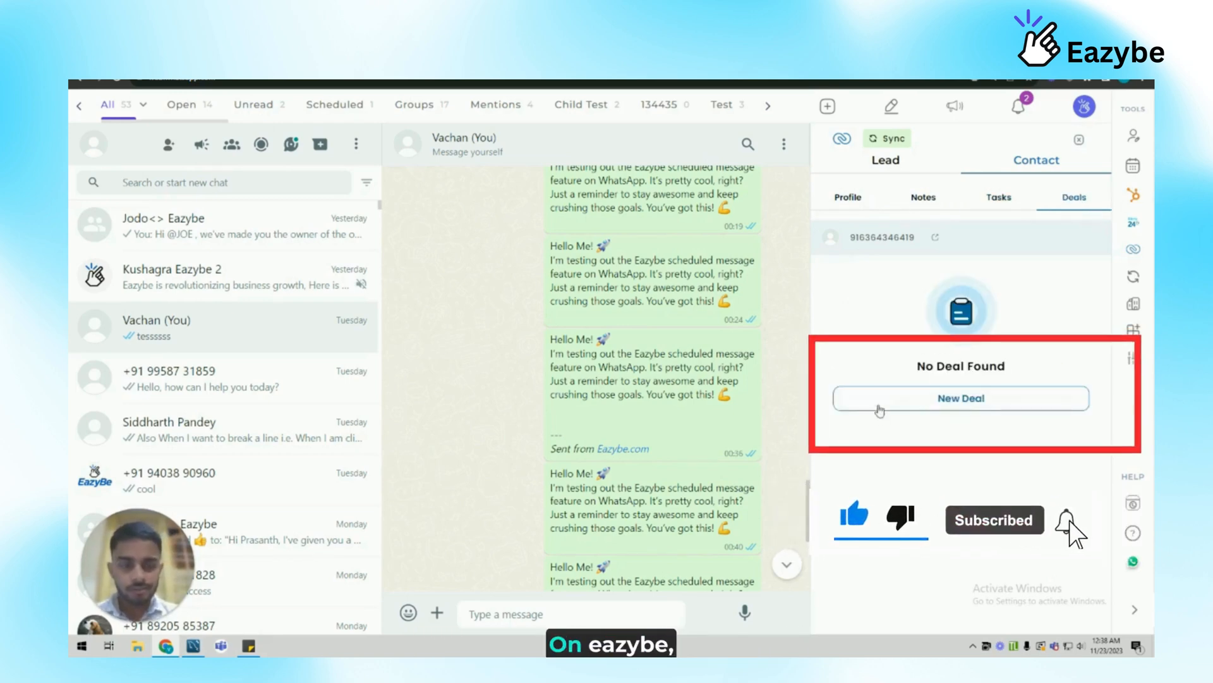
click(959, 398)
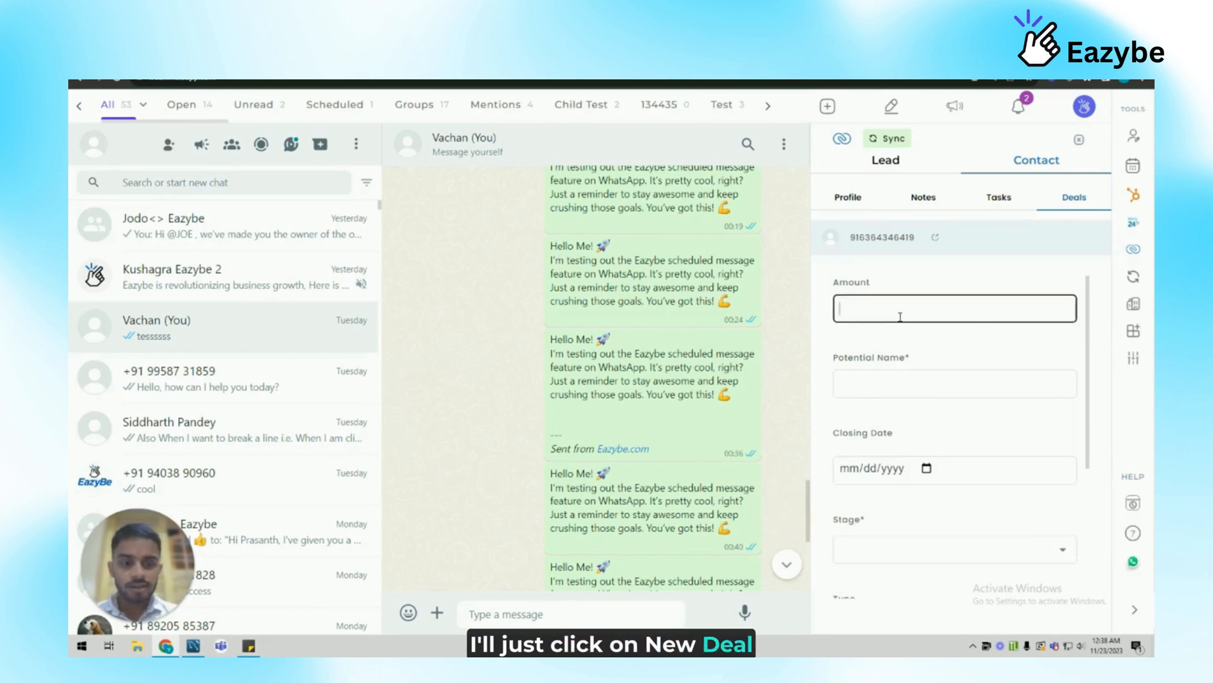
Enter deal amount 1000 and probability 10, then save the TEST deal.
text(1000)
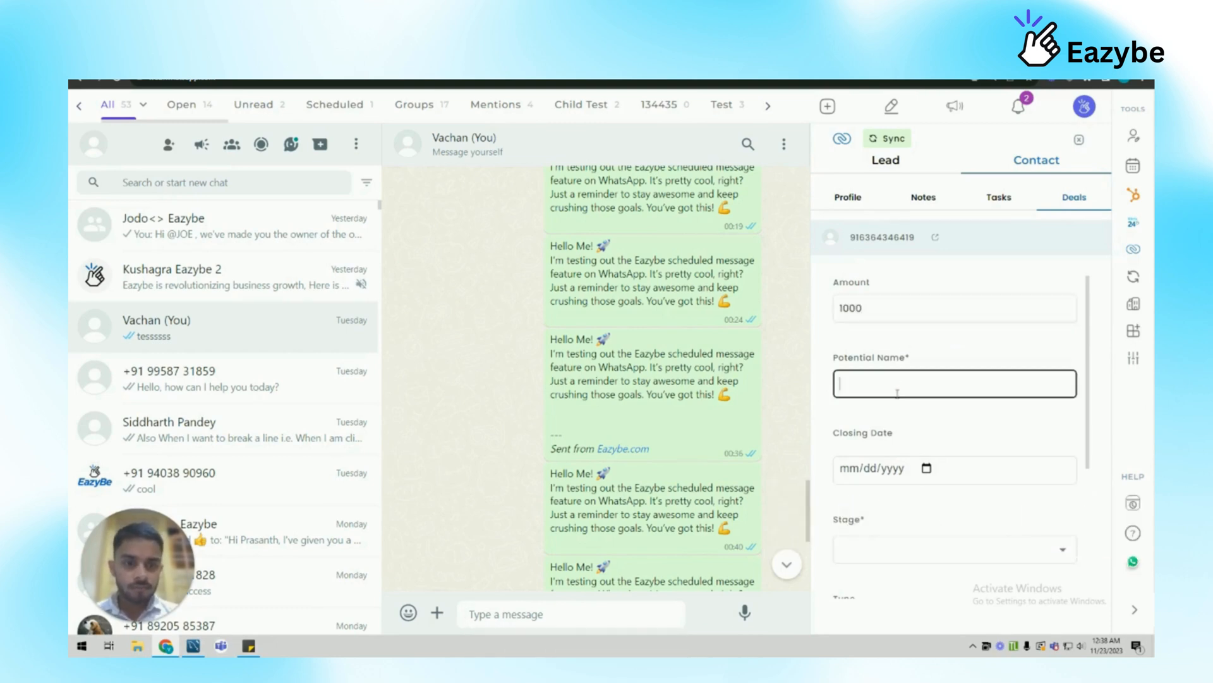
scroll(down, 3)
text(TEST)
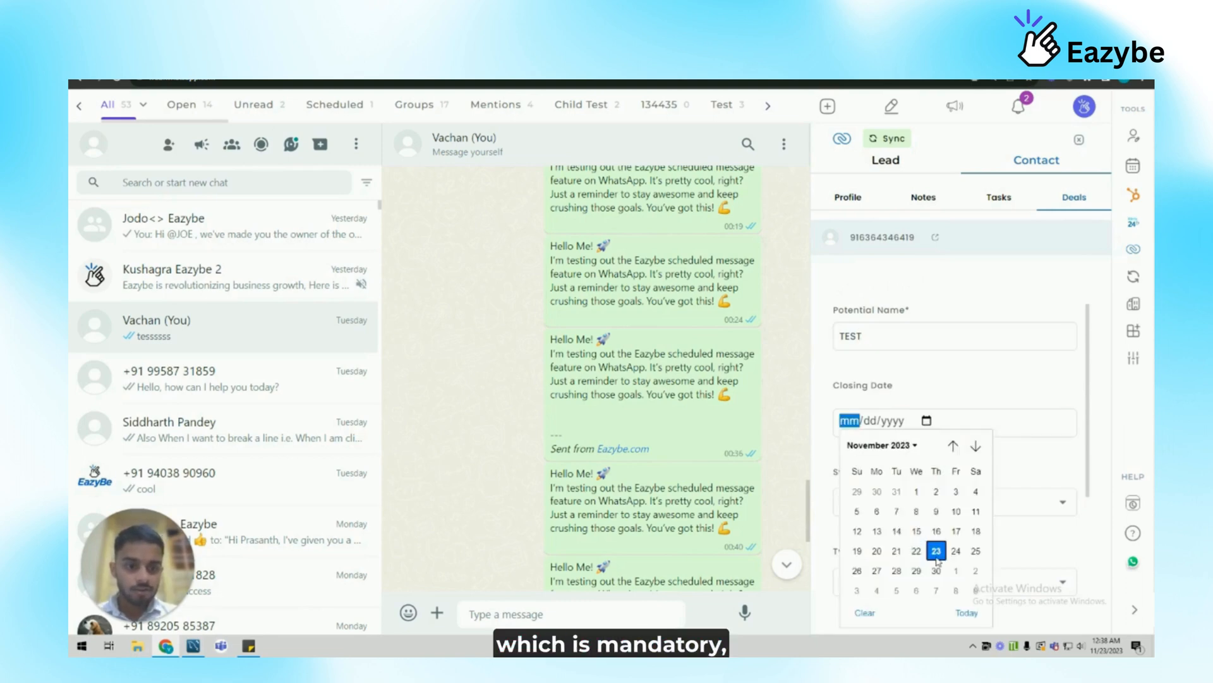
click(935, 549)
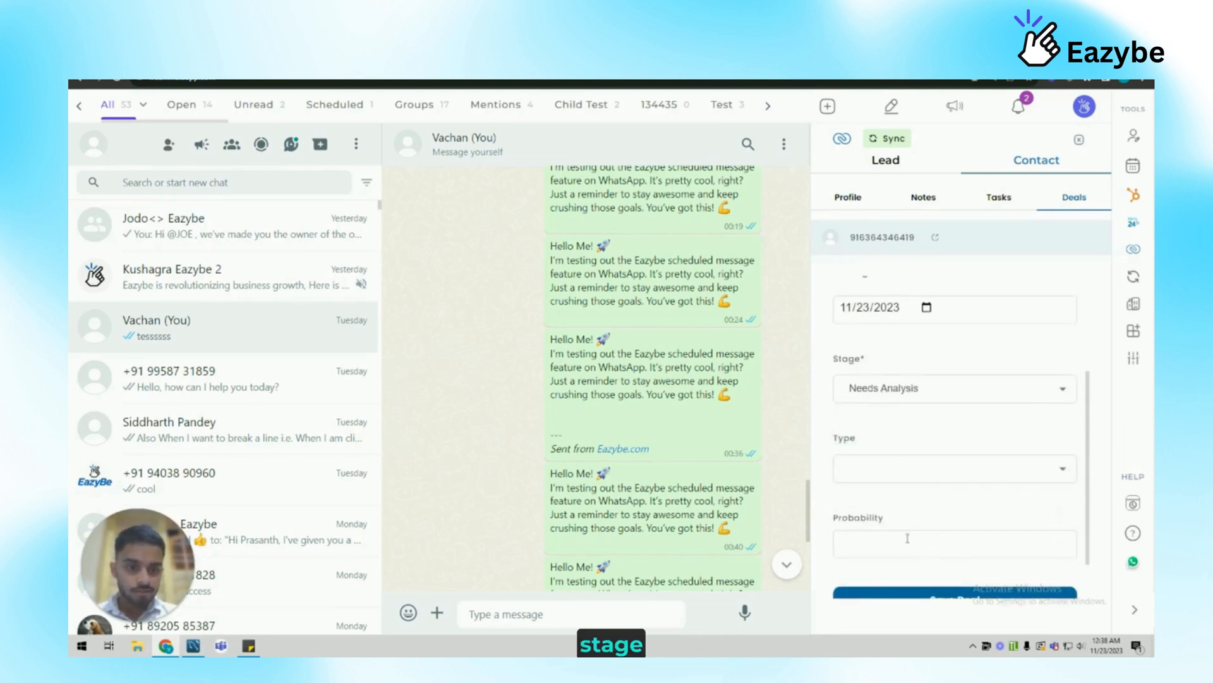
text(10)
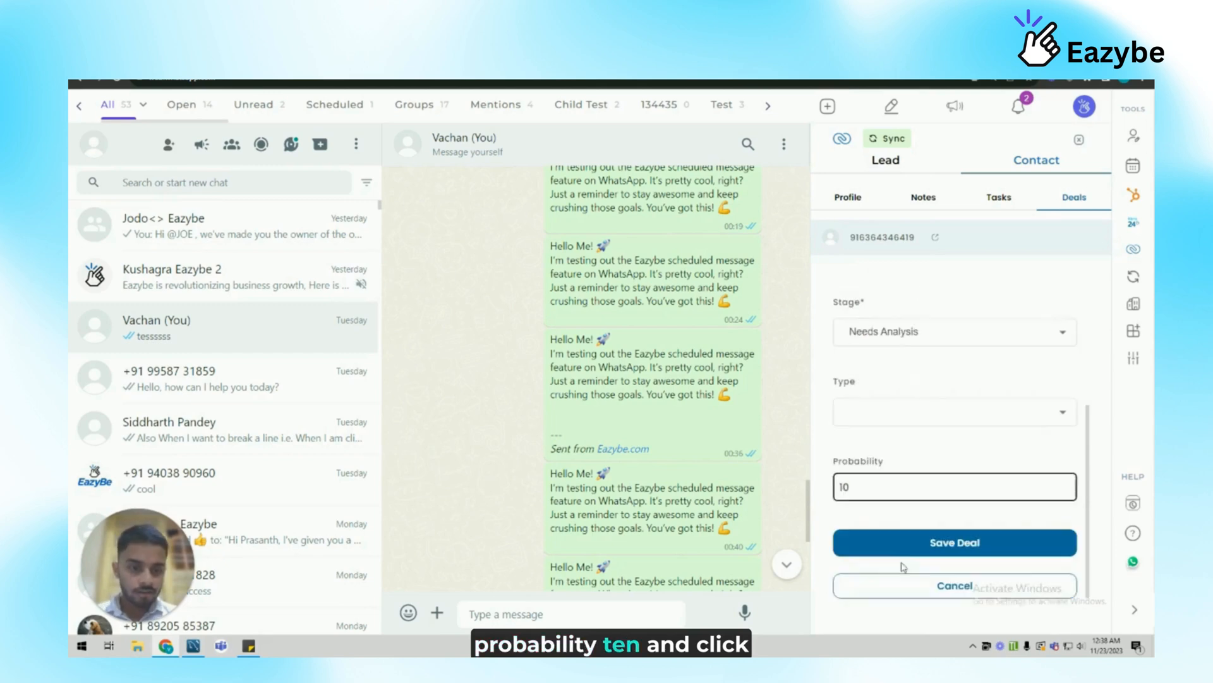
click(954, 542)
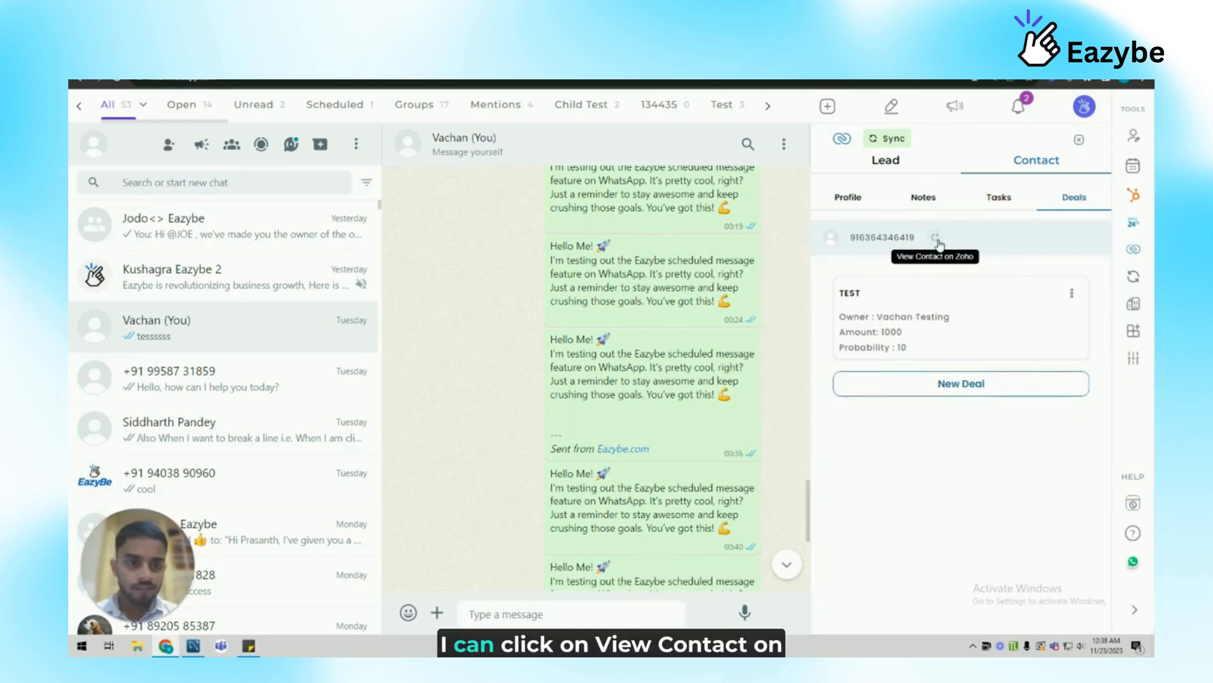
Show the Zoho contact's Profile details with its editable fields.
click(937, 236)
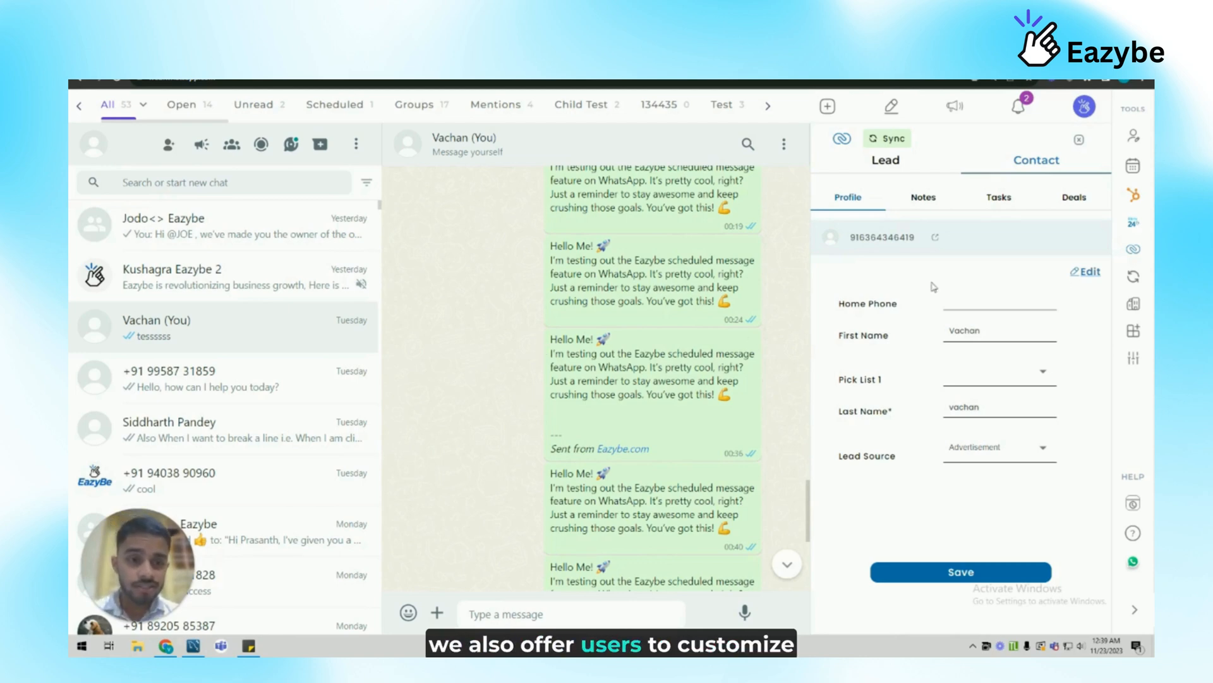
mouse_move(1035, 278)
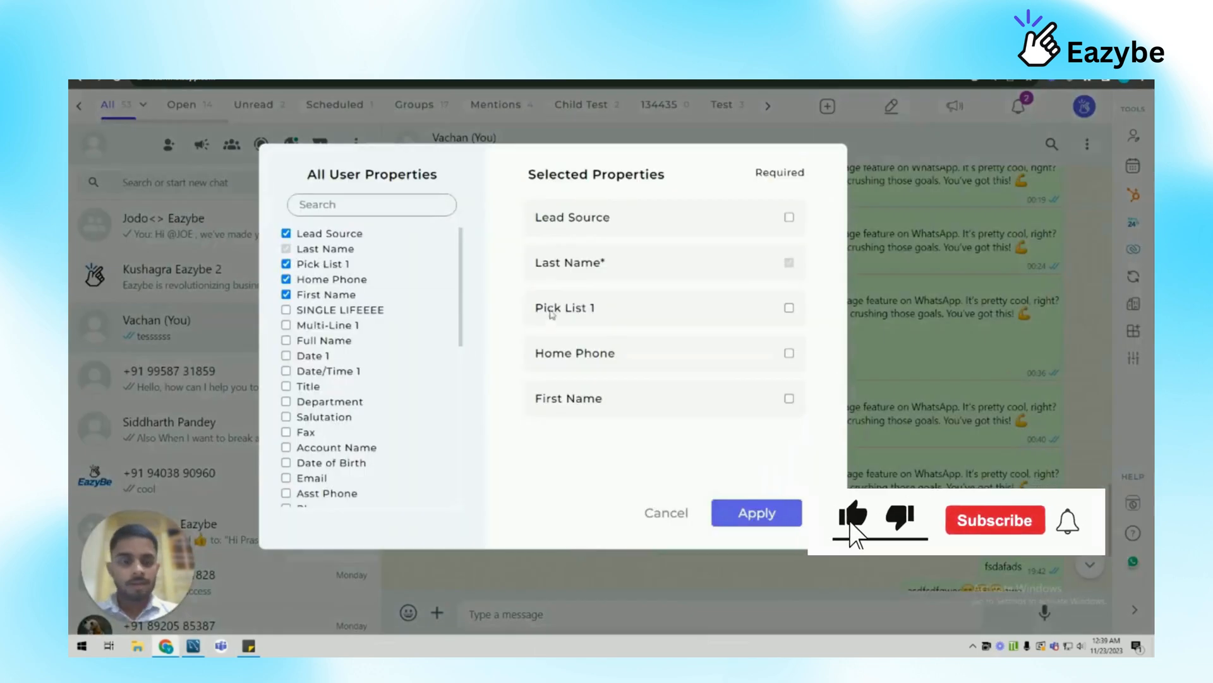
Add Department to shown properties, make Full Name and Department required, and apply.
click(995, 520)
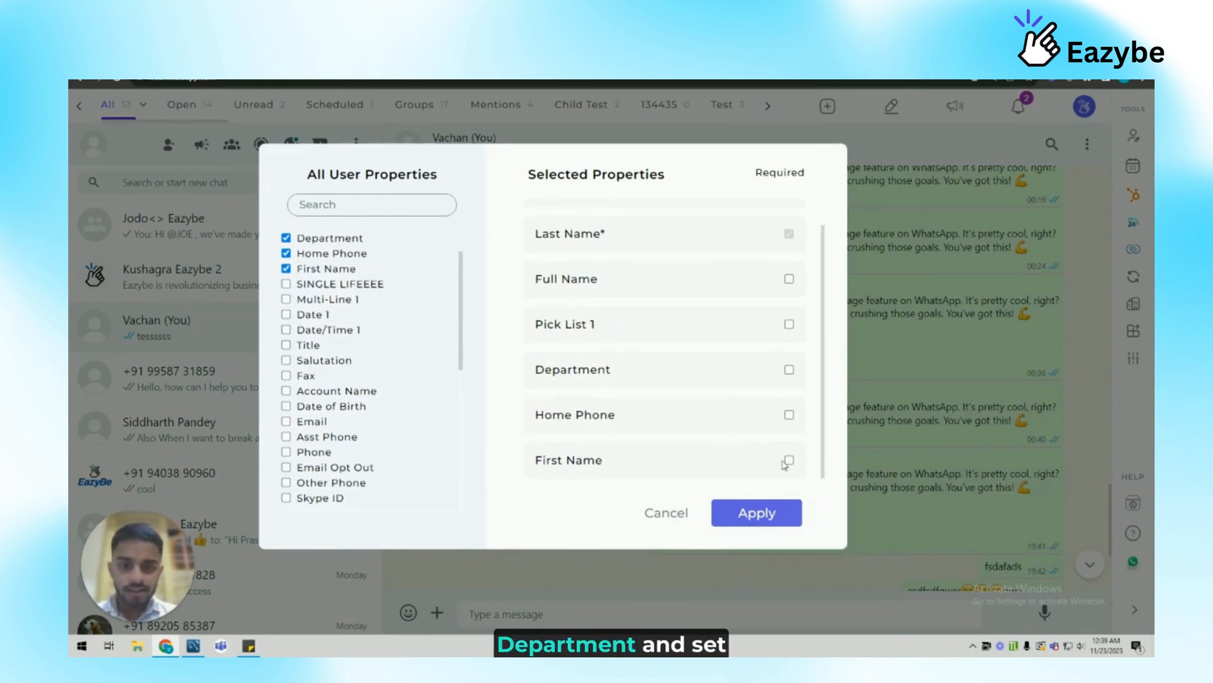
click(788, 279)
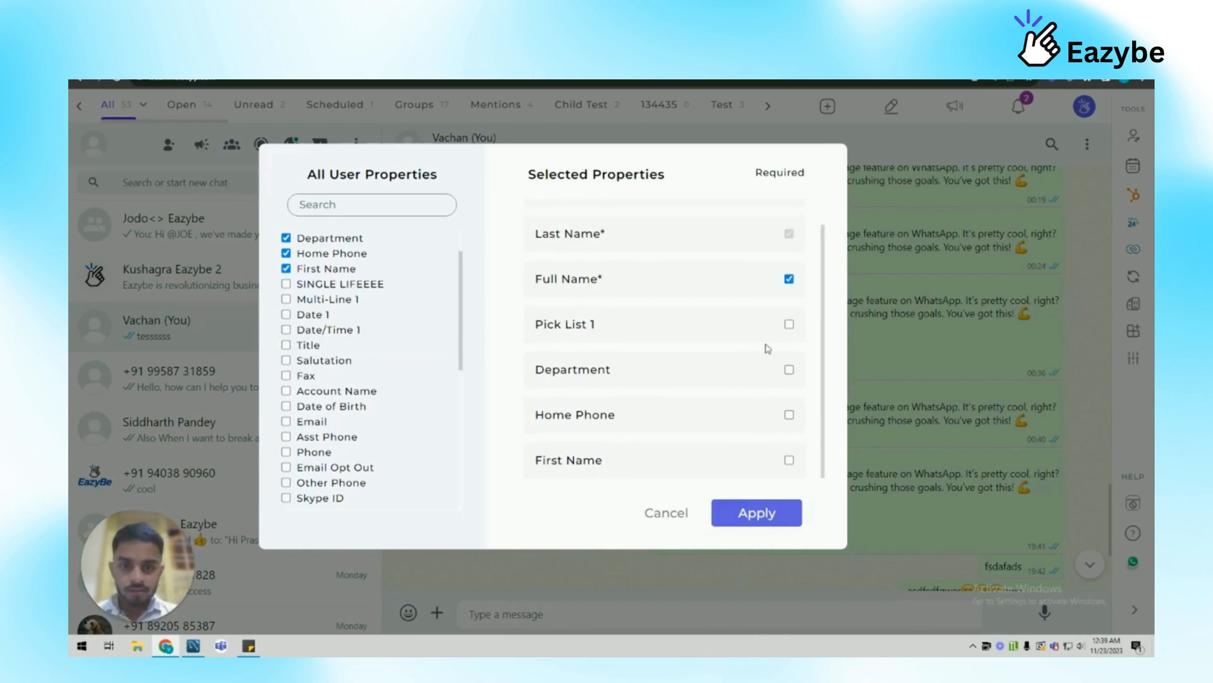
click(787, 369)
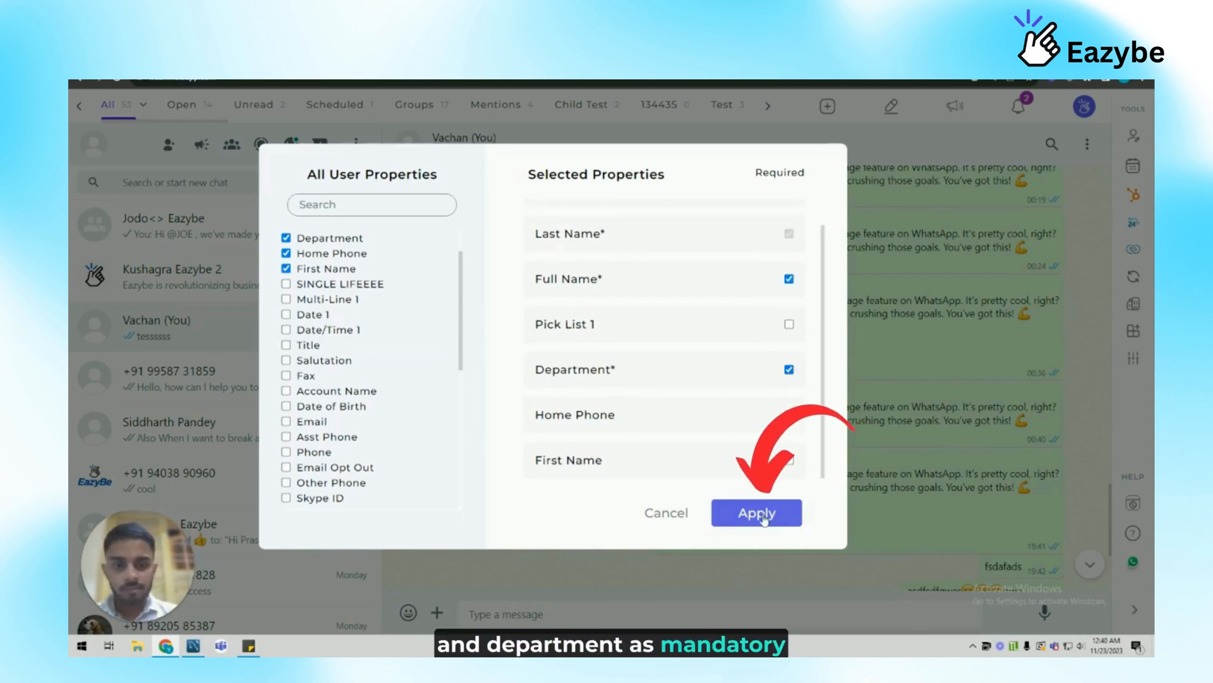
click(756, 512)
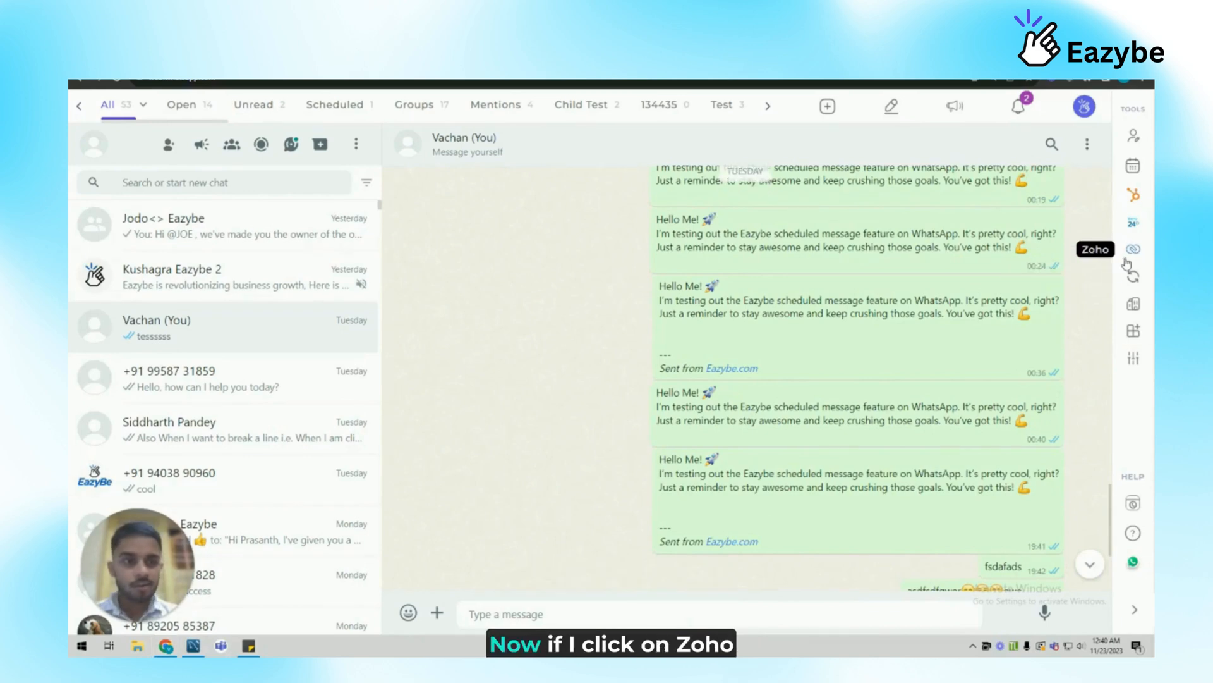
Open the Zoho CRM panel beside a different, older chat.
click(1132, 249)
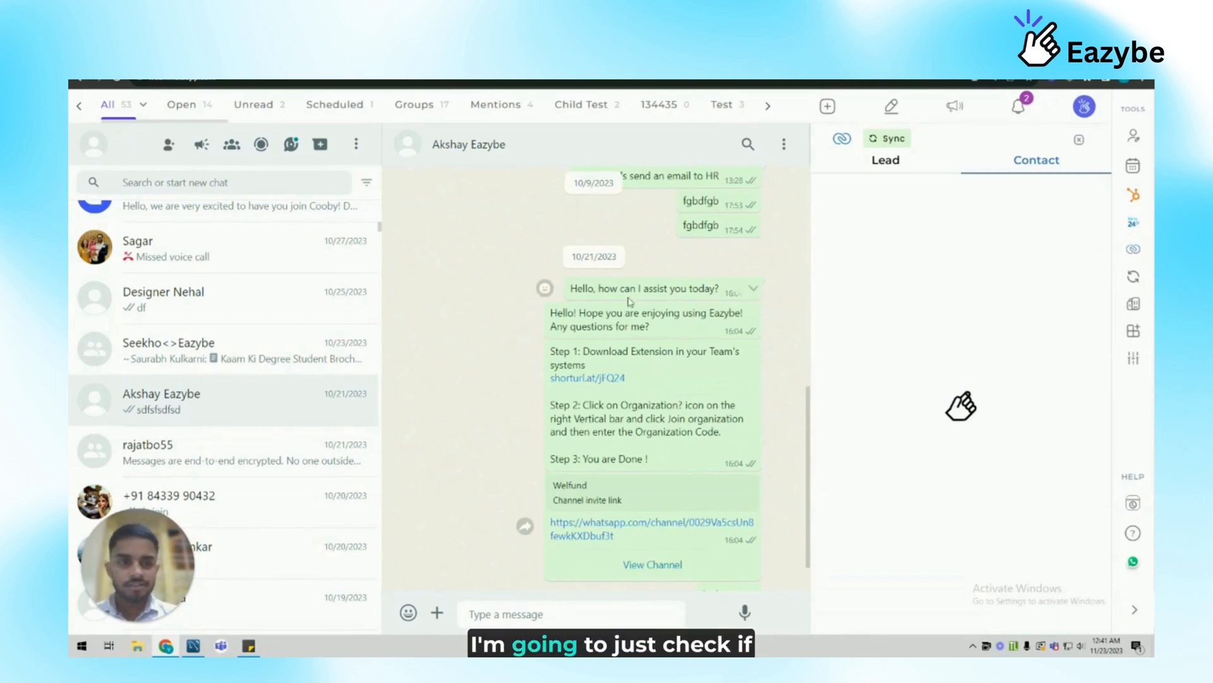
Create a new Zoho contact with last name AKSHAY and department 'test'.
click(1037, 160)
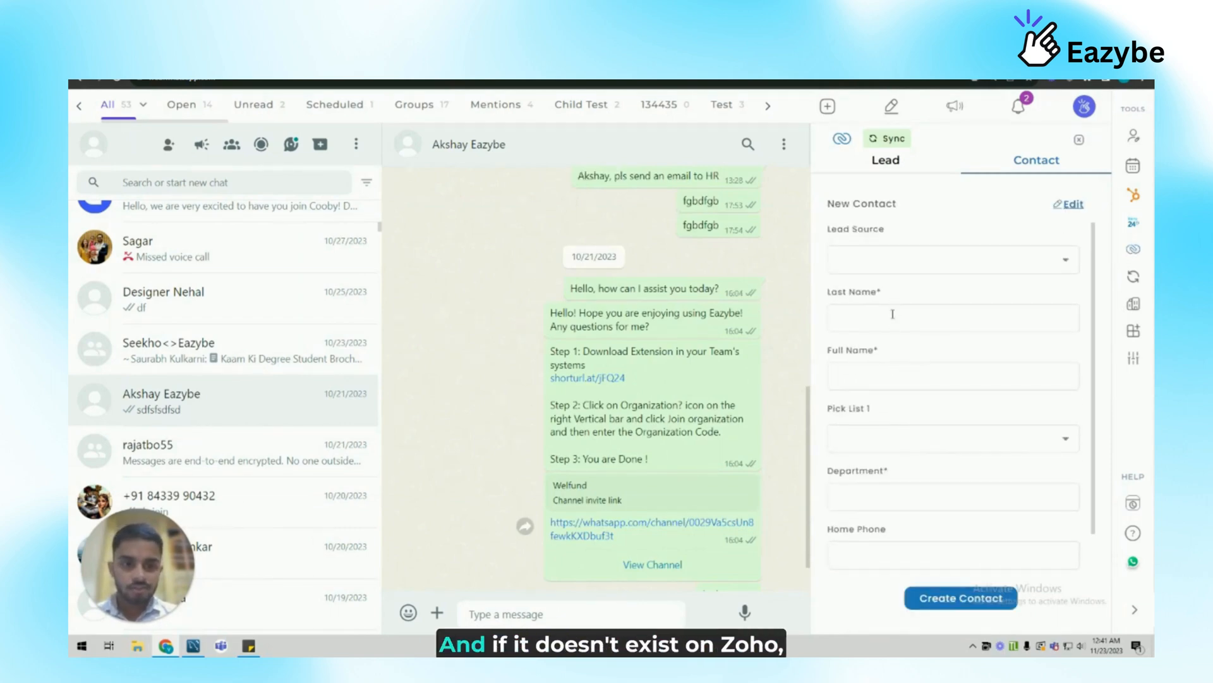
text(AKSHAY)
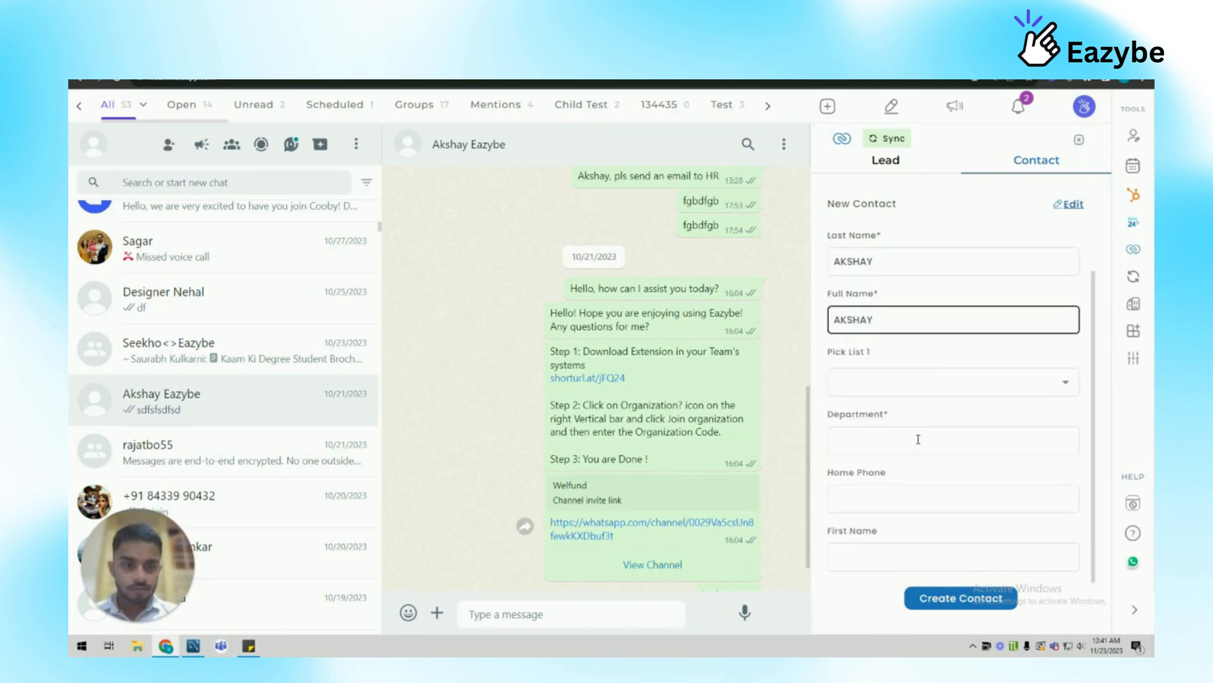
text(test)
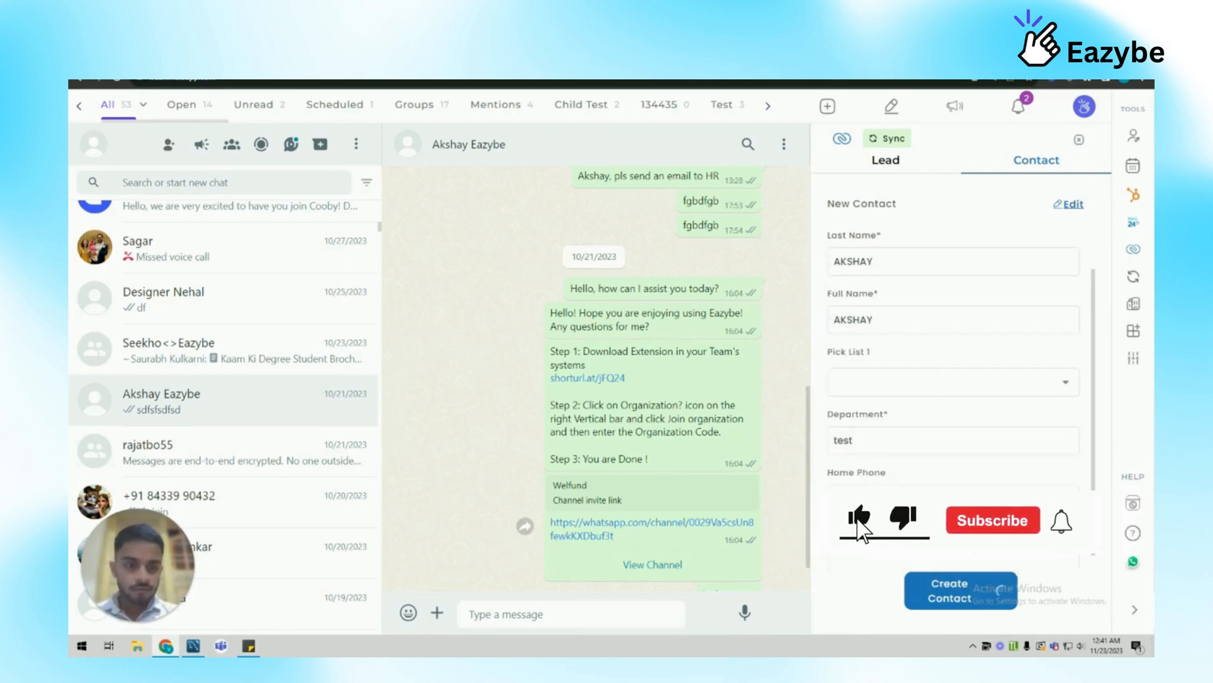
click(993, 520)
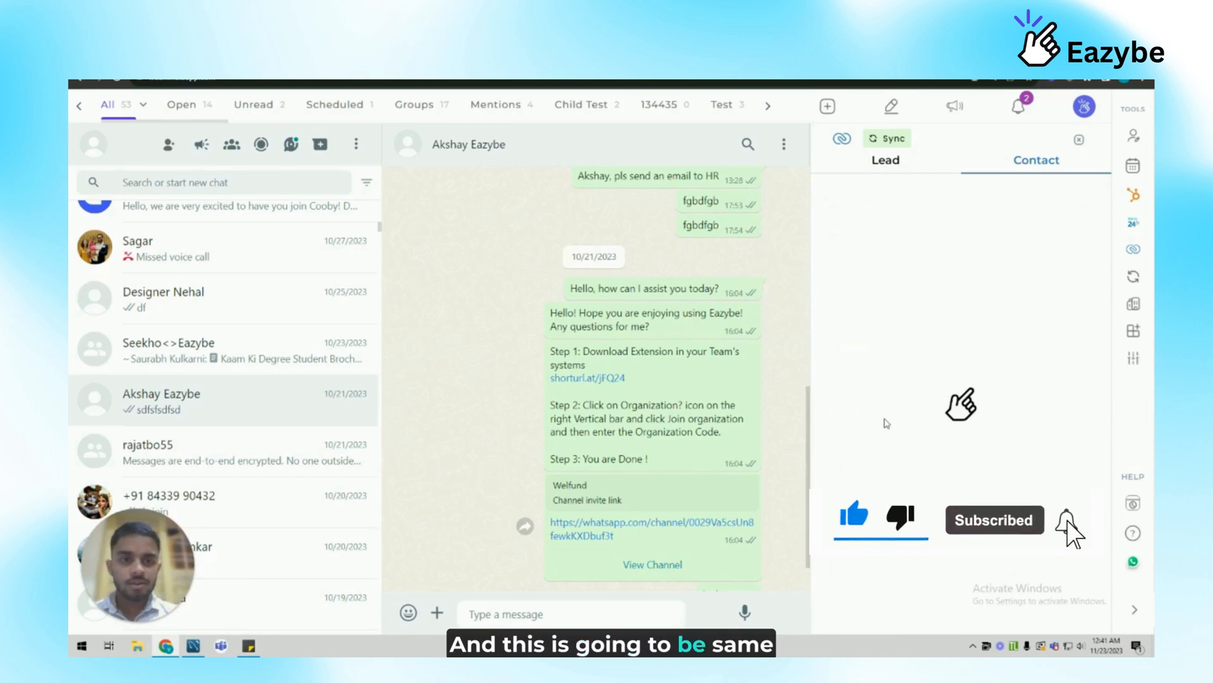